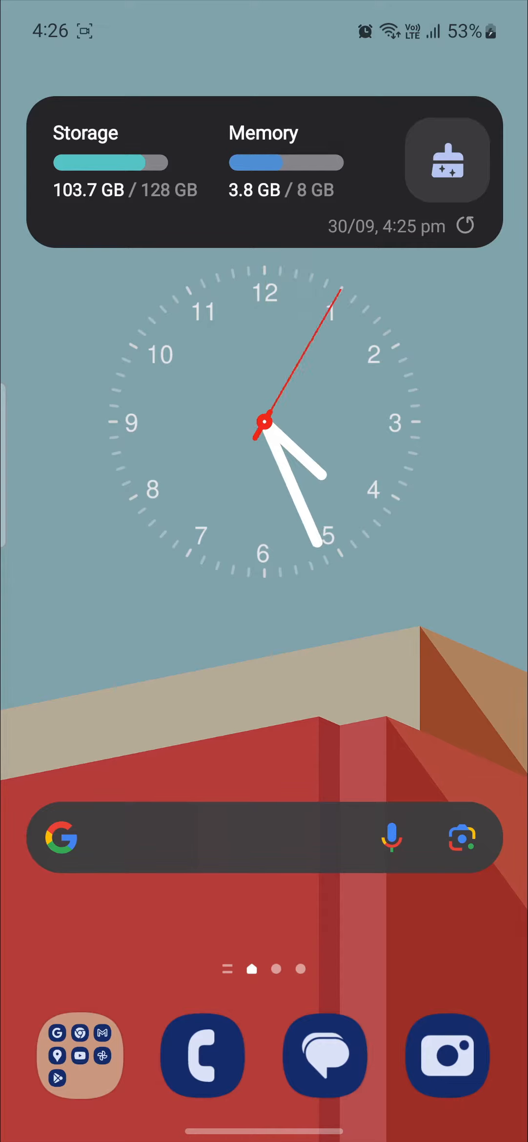
# - Open the LINE app from the app drawer to its welcome screen
pyautogui.scroll(3)
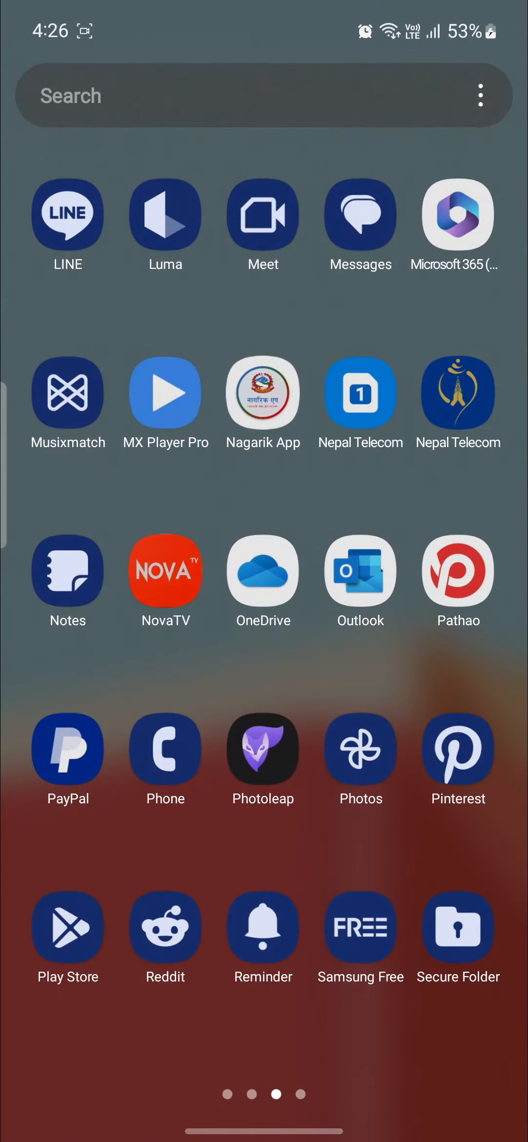
pyautogui.click(67, 213)
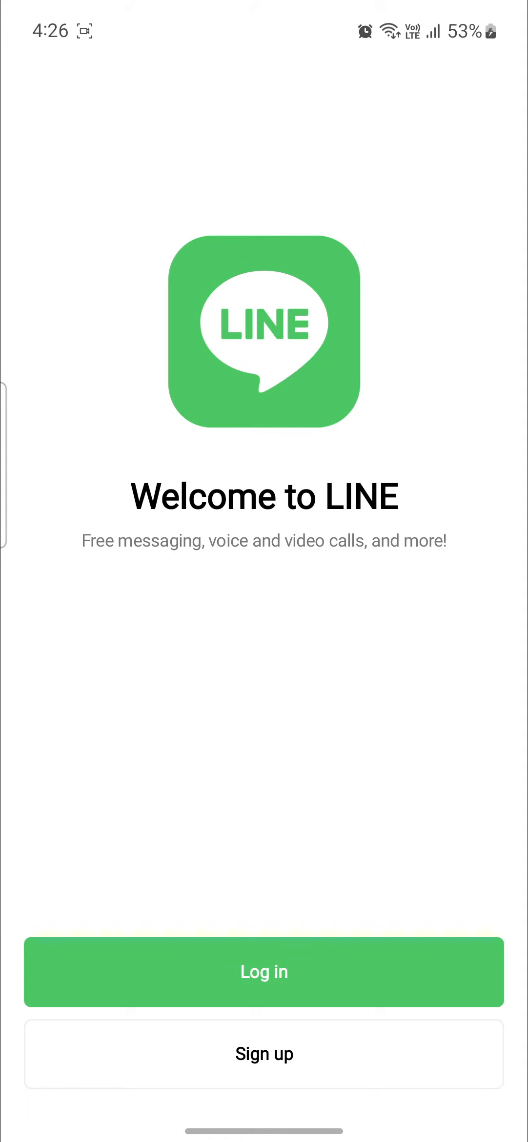
# - Start logging in to an existing account and choose login methods other than QR code
pyautogui.click(264, 971)
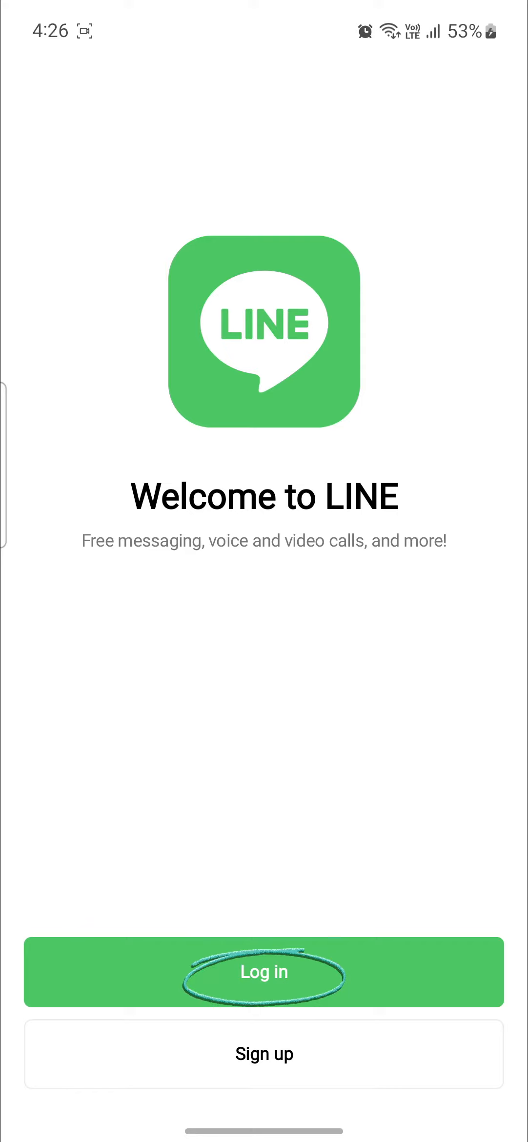
pyautogui.click(264, 971)
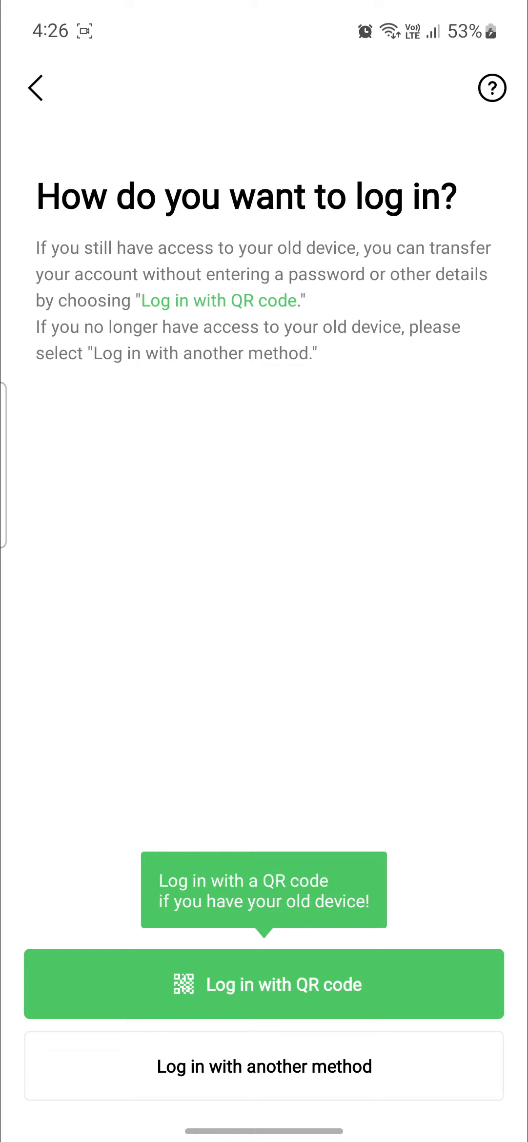
pyautogui.click(235, 993)
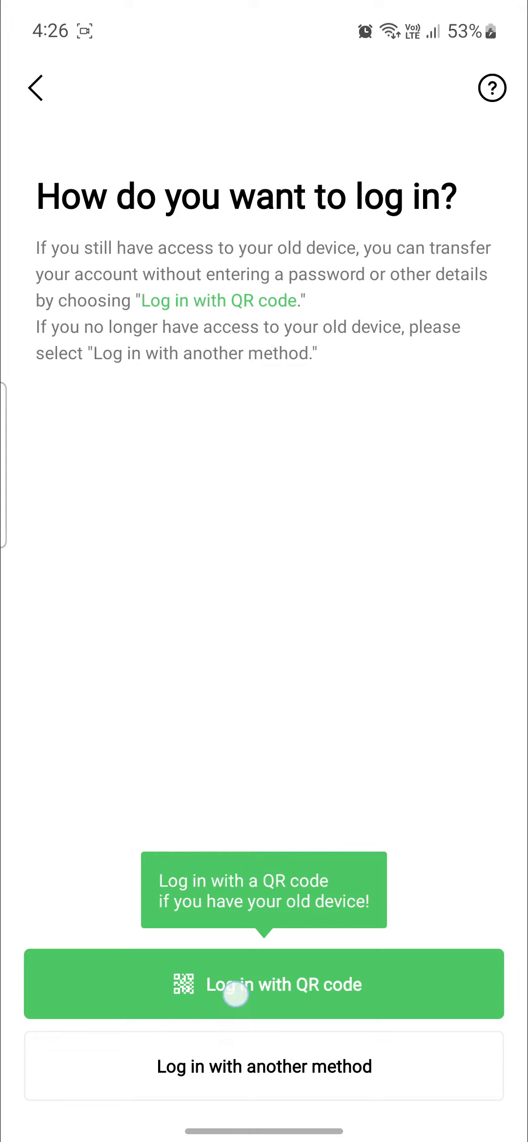
pyautogui.click(263, 984)
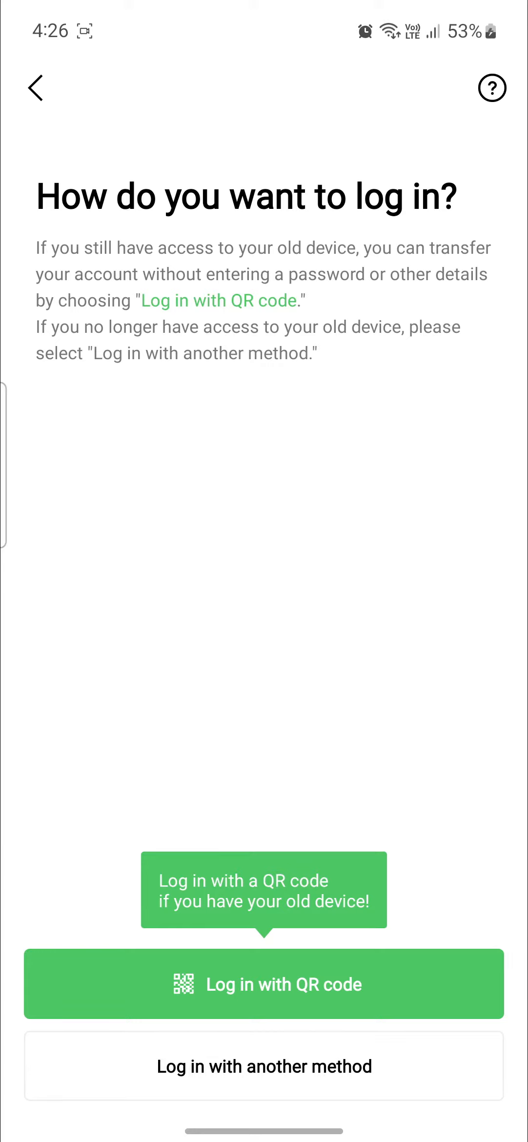
pyautogui.click(263, 1066)
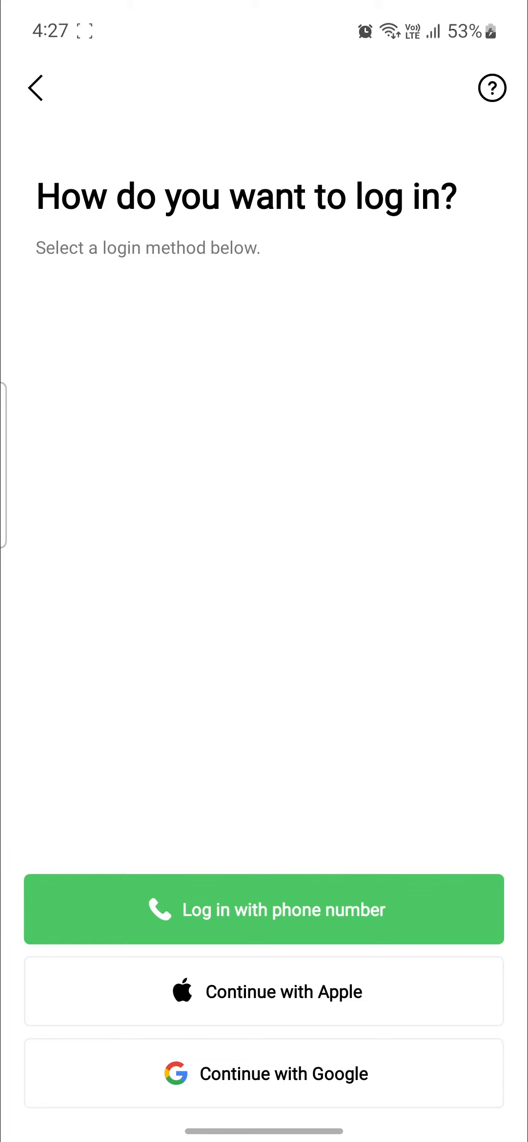
# - Choose Continue with Google and complete the Google sign-in, retrying once until the linked account loads
pyautogui.click(263, 1073)
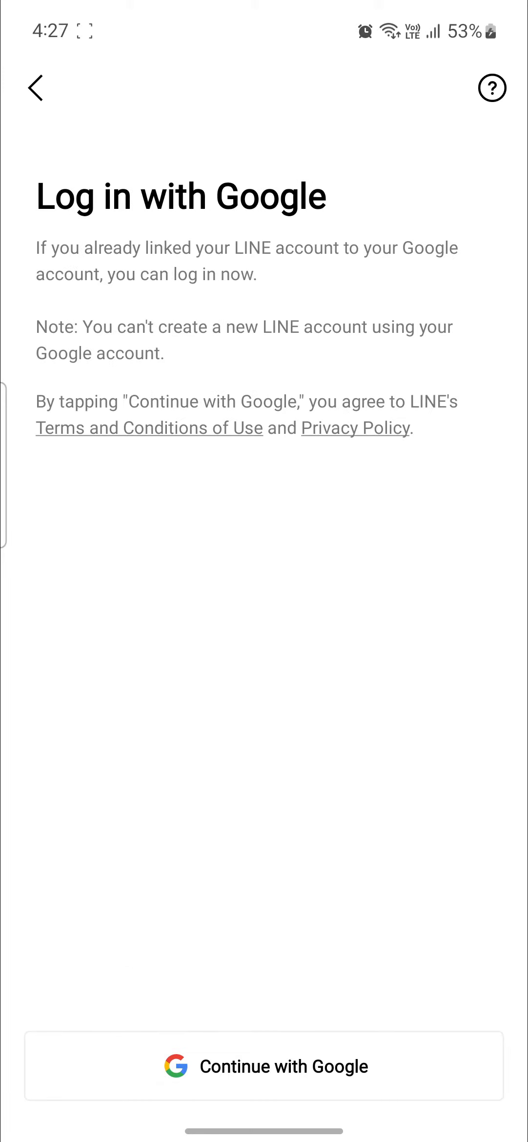
pyautogui.click(263, 1065)
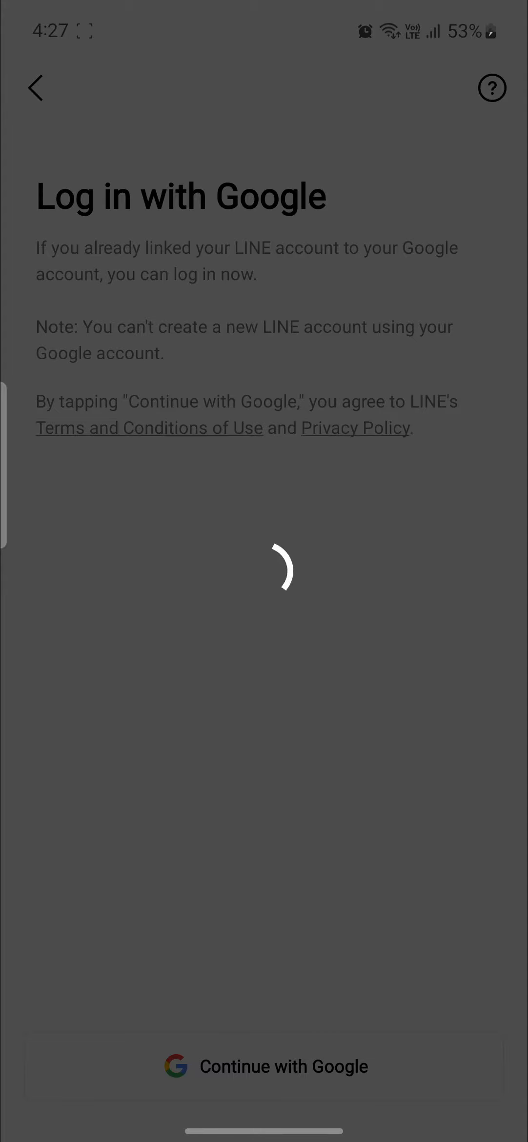
pyautogui.click(264, 1065)
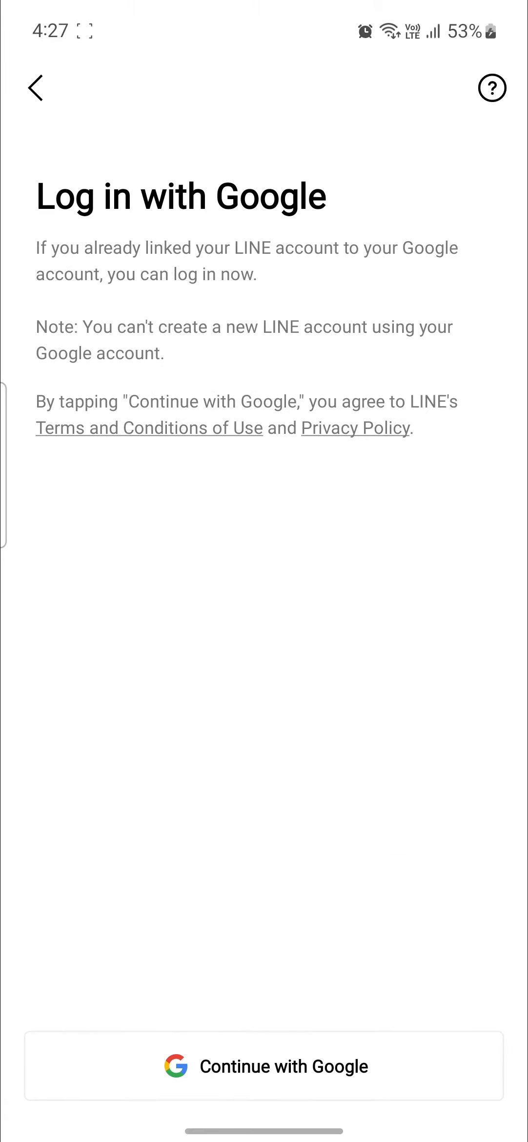
pyautogui.click(263, 1066)
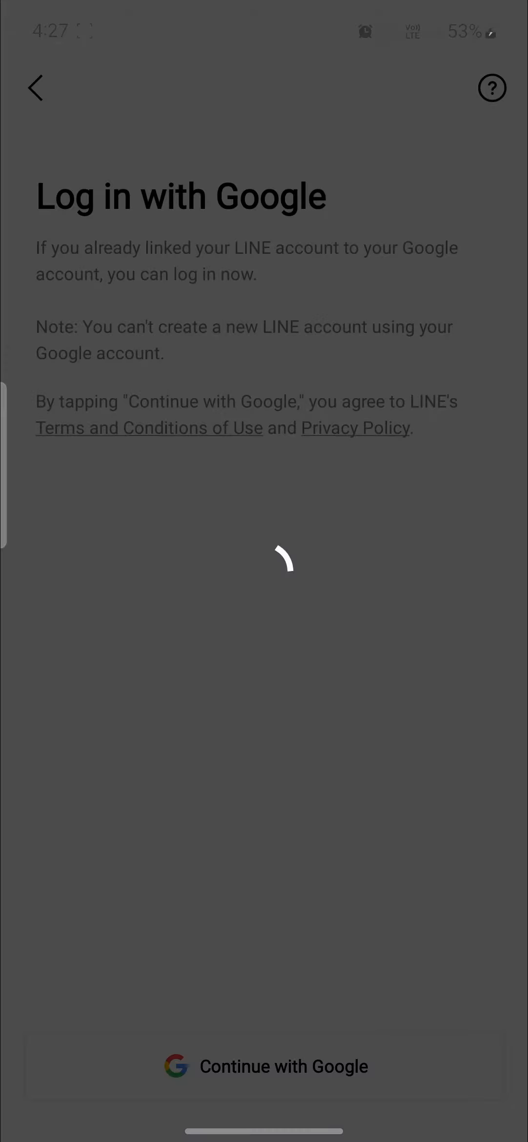
pyautogui.click(263, 1066)
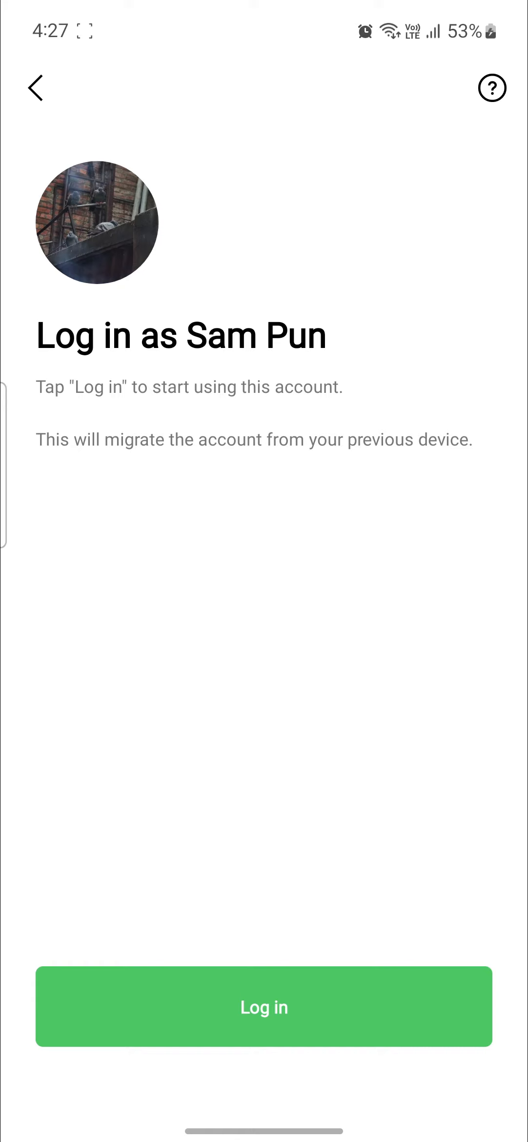
# - Log in to the linked LINE account and pick the third Google account as the backup source
pyautogui.click(263, 1006)
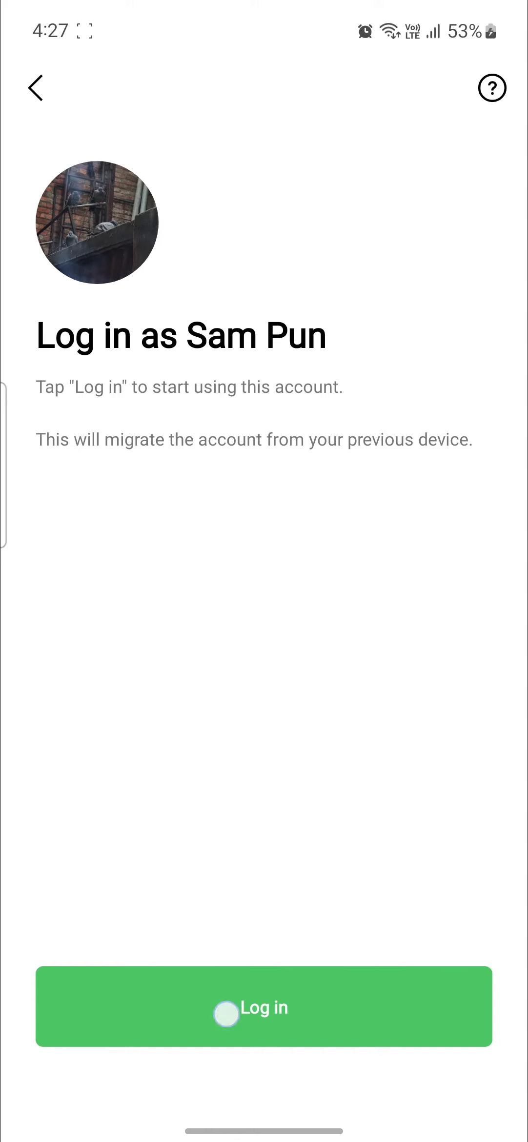
pyautogui.click(264, 1006)
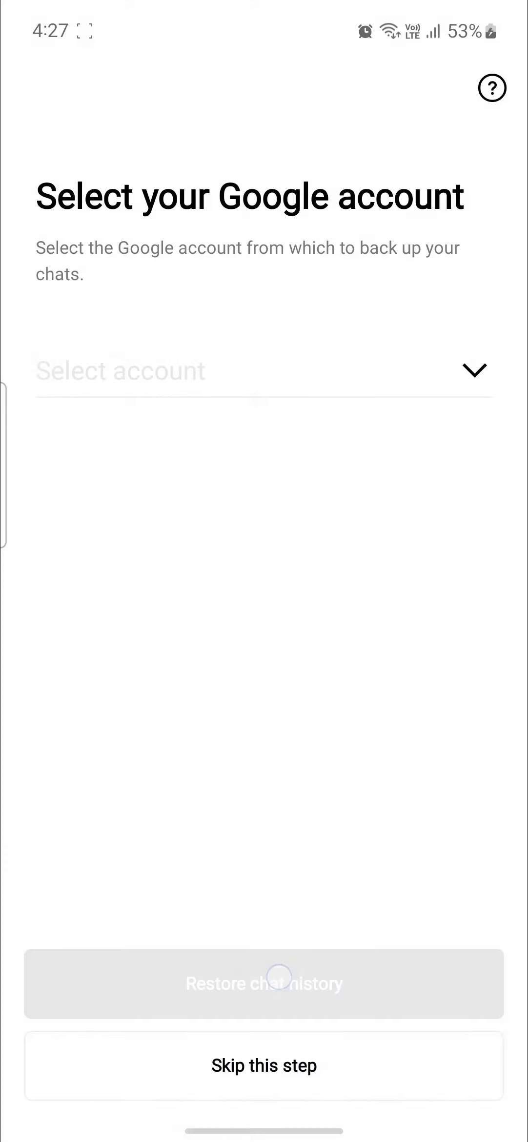
pyautogui.click(263, 370)
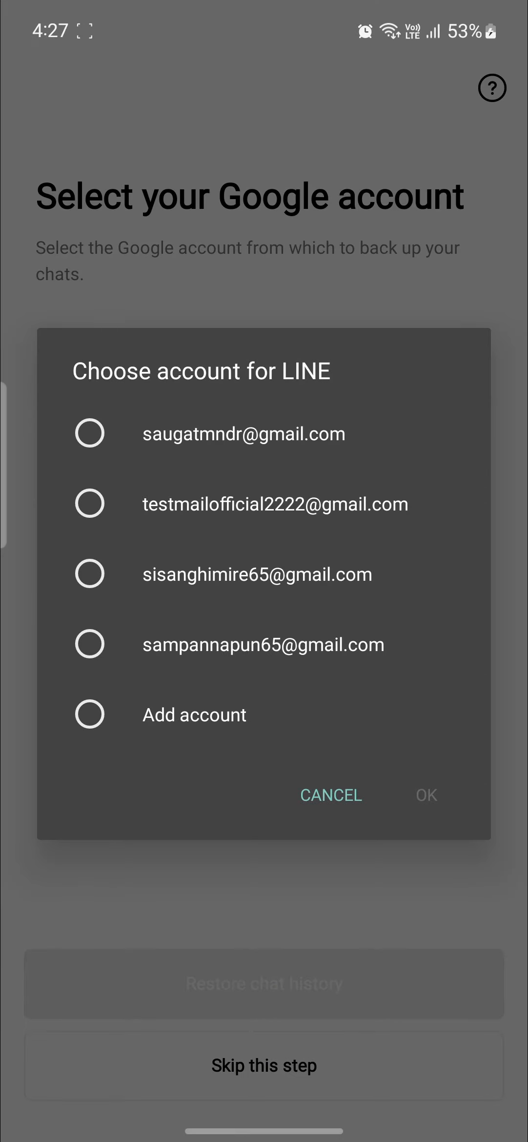
pyautogui.click(89, 574)
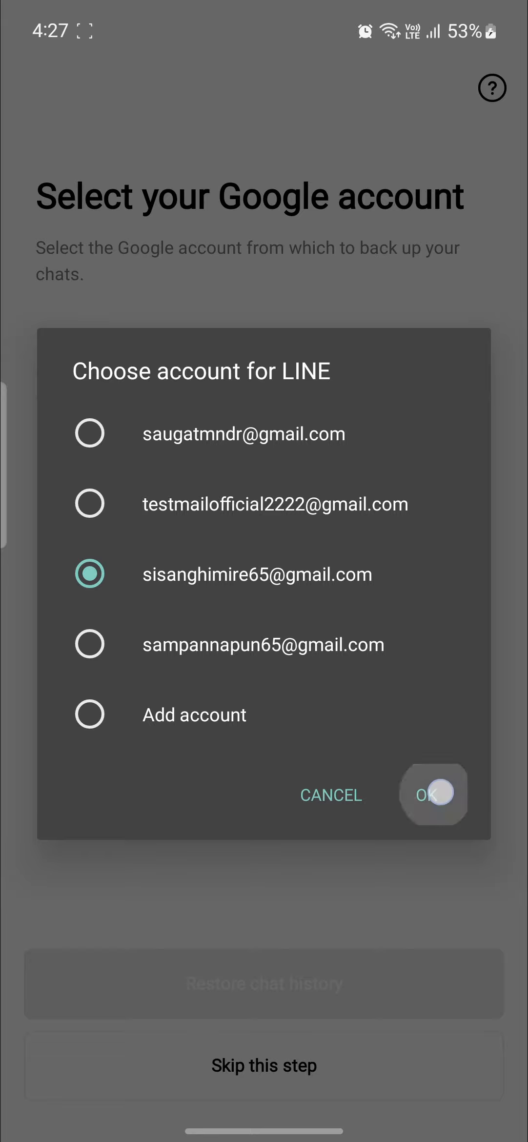
pyautogui.click(433, 794)
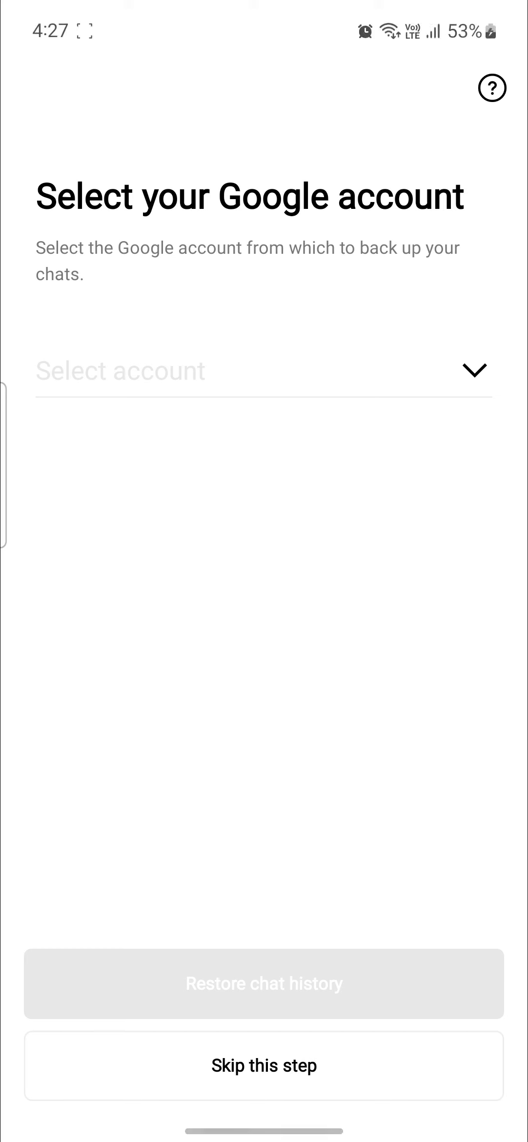
# - Skip the chat-history restore, pass the no-data notice and answer the notifications permission prompt
pyautogui.click(263, 370)
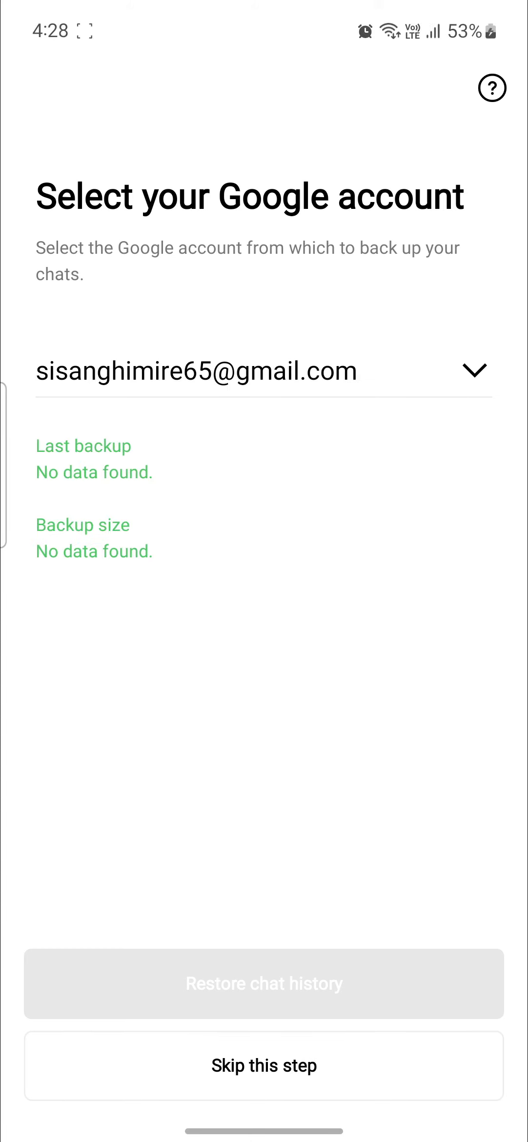
pyautogui.click(264, 1064)
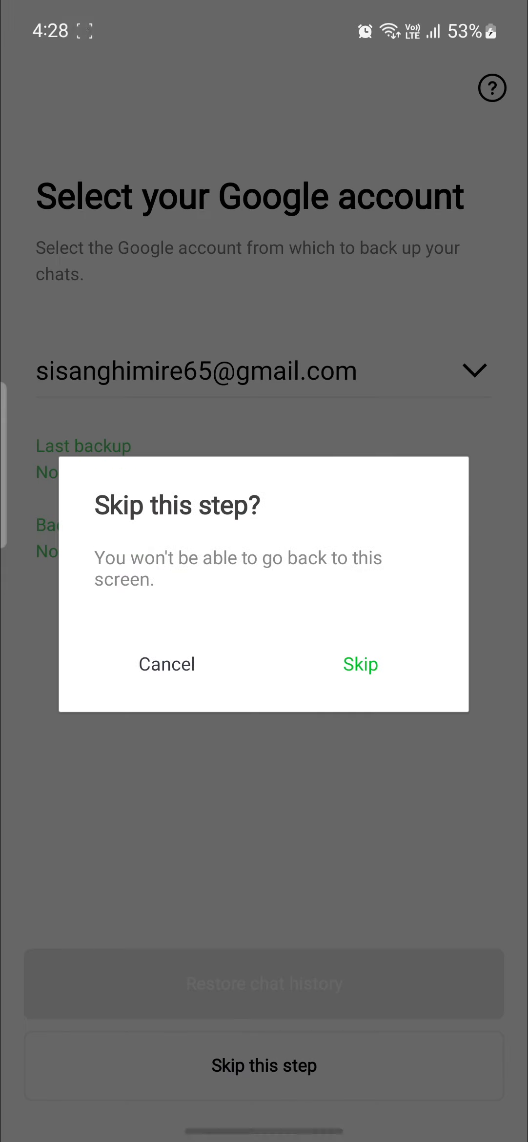
pyautogui.click(360, 663)
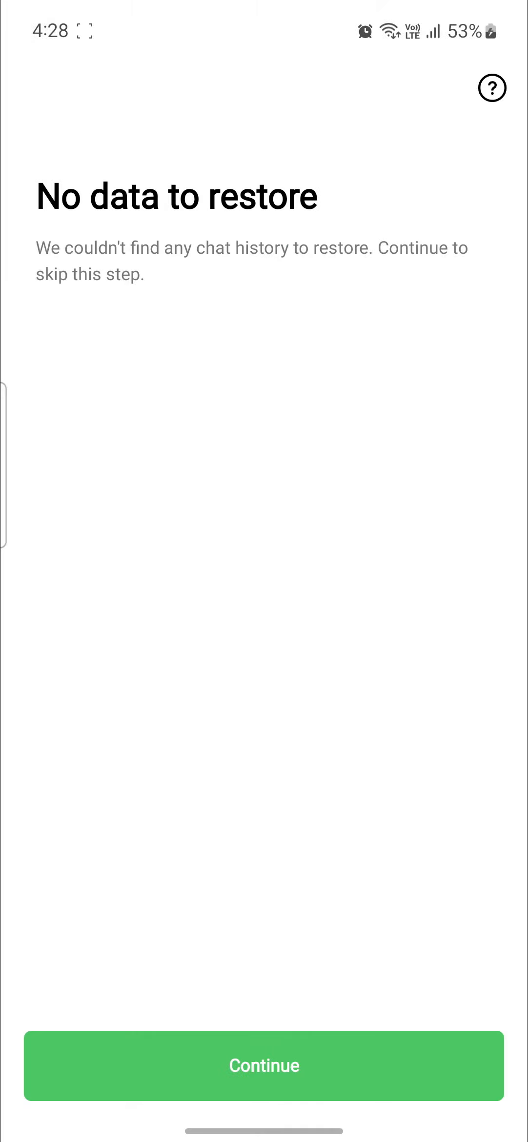
pyautogui.click(263, 1064)
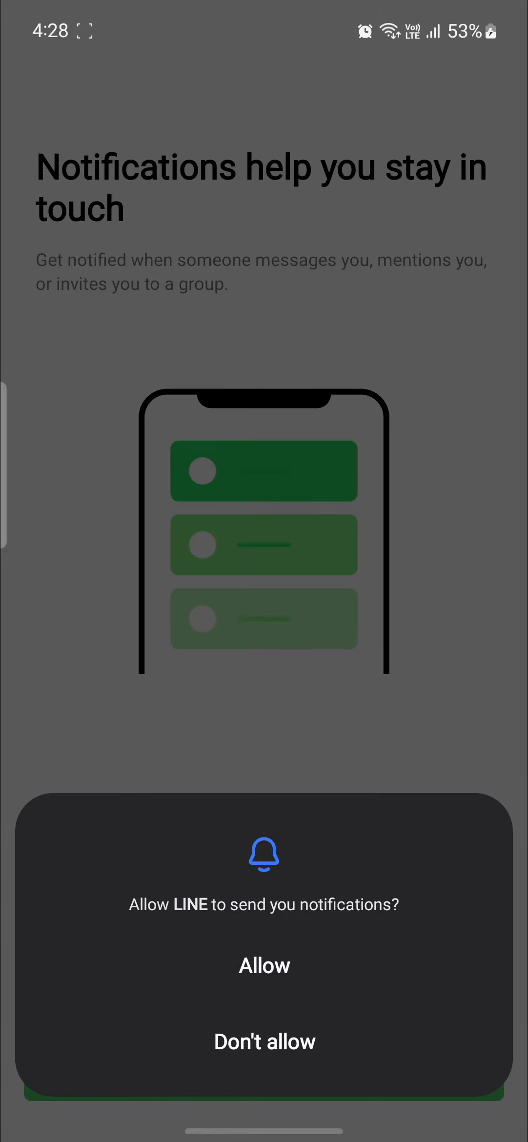
pyautogui.click(264, 965)
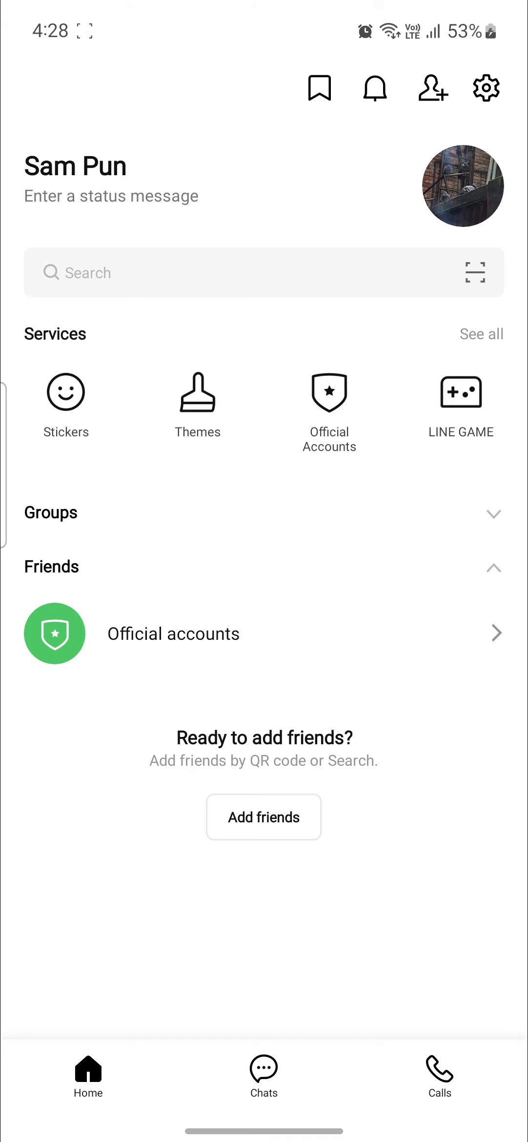
# - Visit Calls, return to LINE Home, then leave to the Android home screen
pyautogui.click(438, 1077)
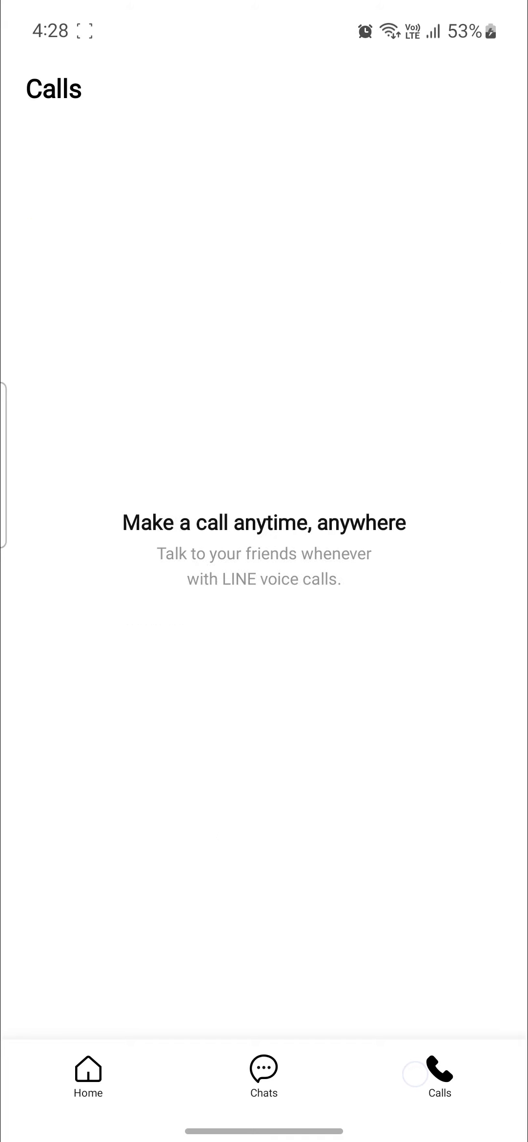
pyautogui.click(87, 1073)
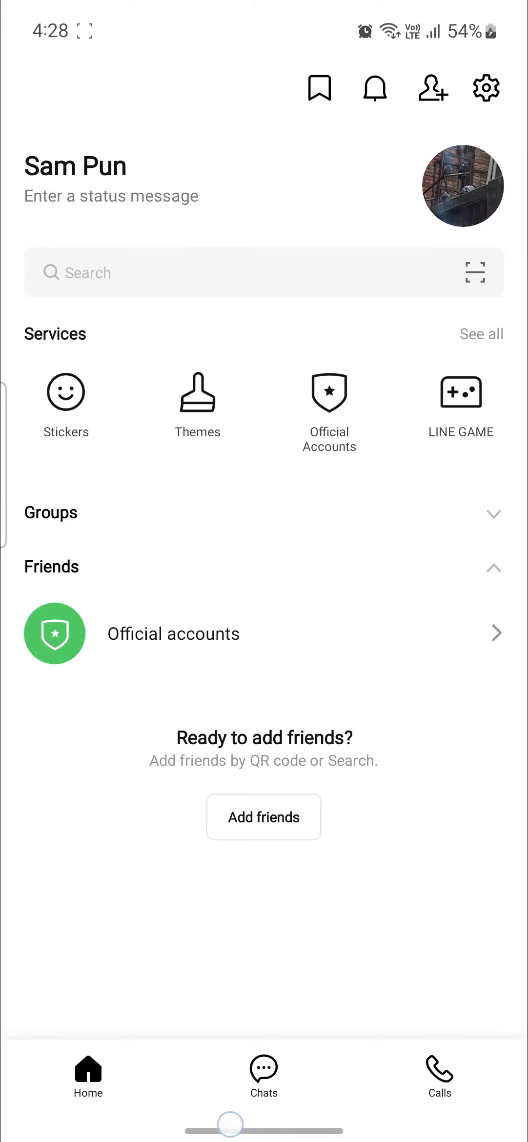
pyautogui.press('HOME')
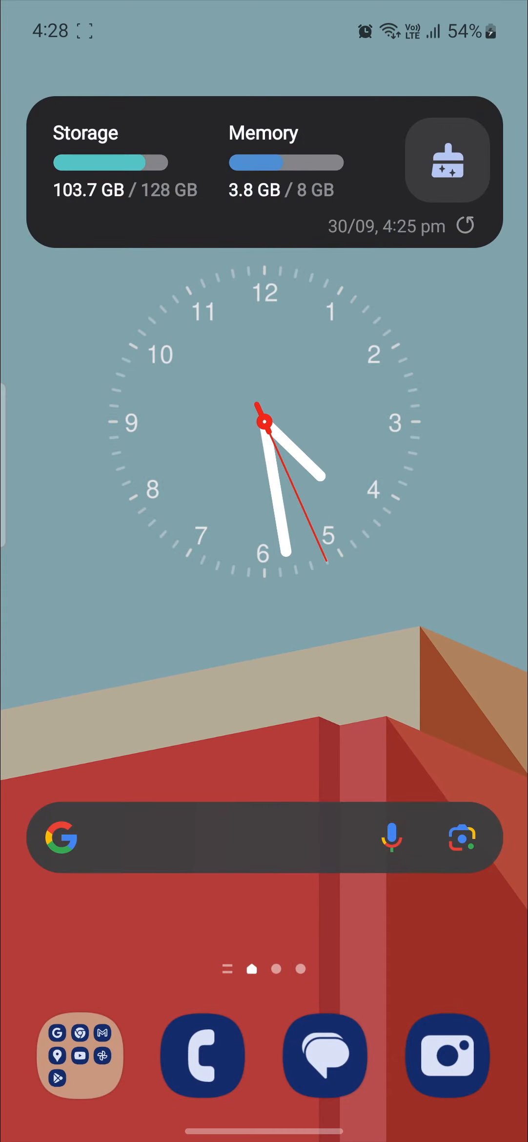